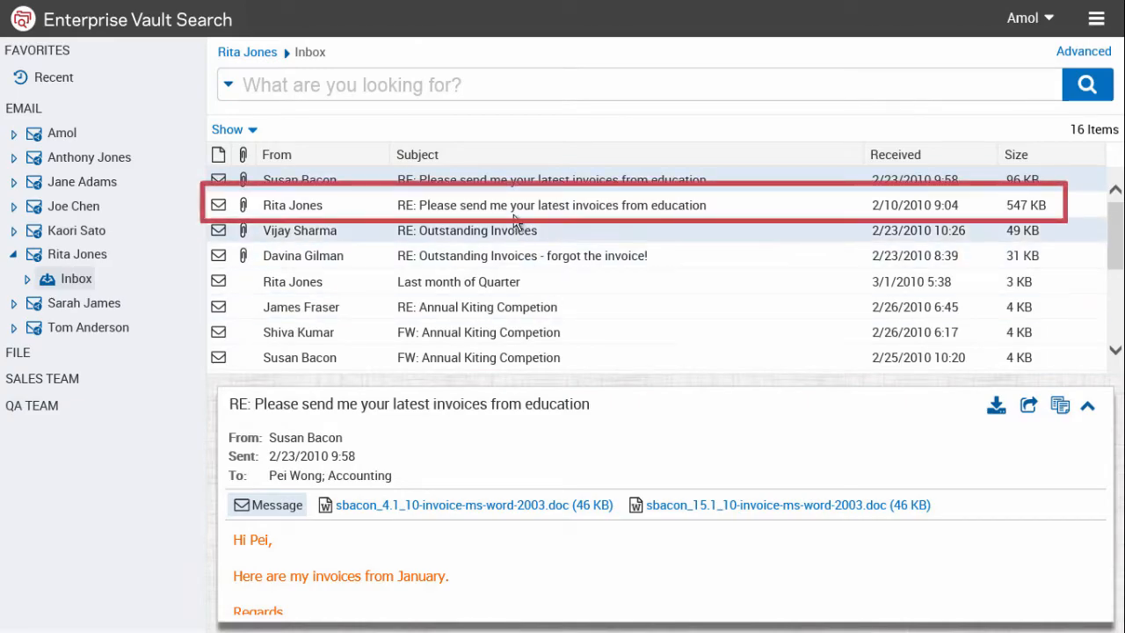
# - Open the 2/10/2010 invoices reply and preview both attached invoice .doc documents
pyautogui.doubleClick(293, 205)
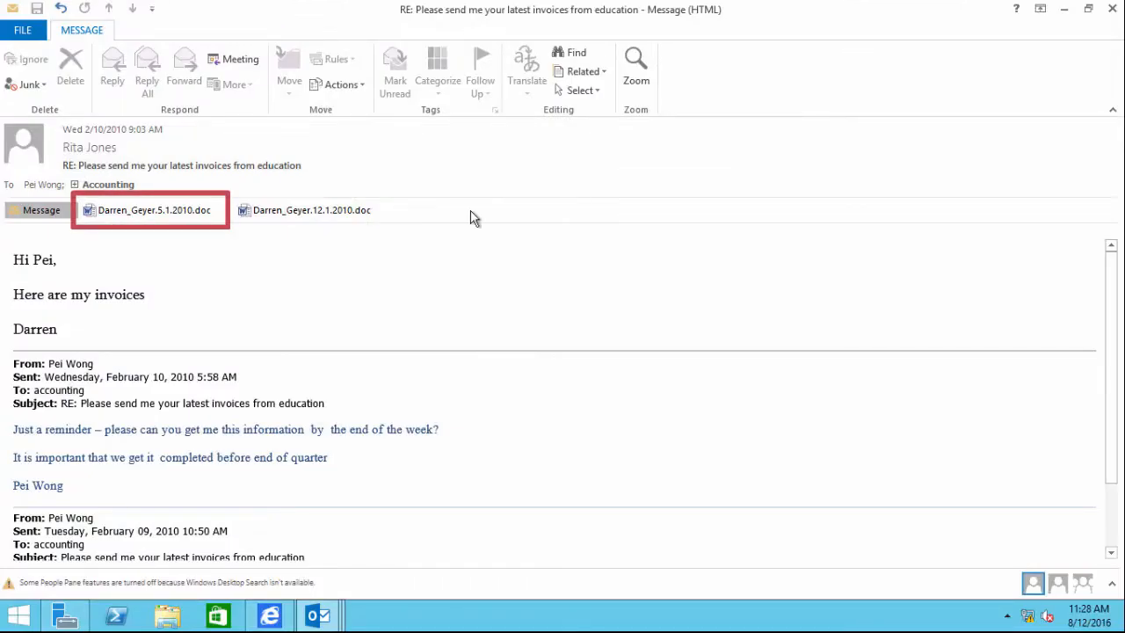
pyautogui.click(154, 210)
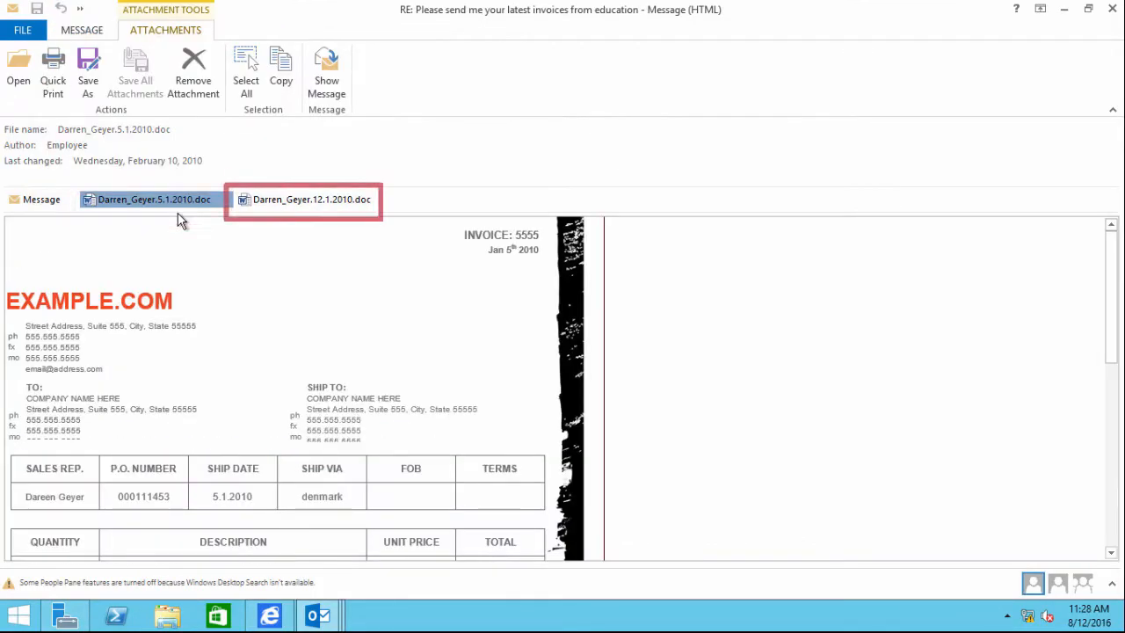
pyautogui.click(310, 200)
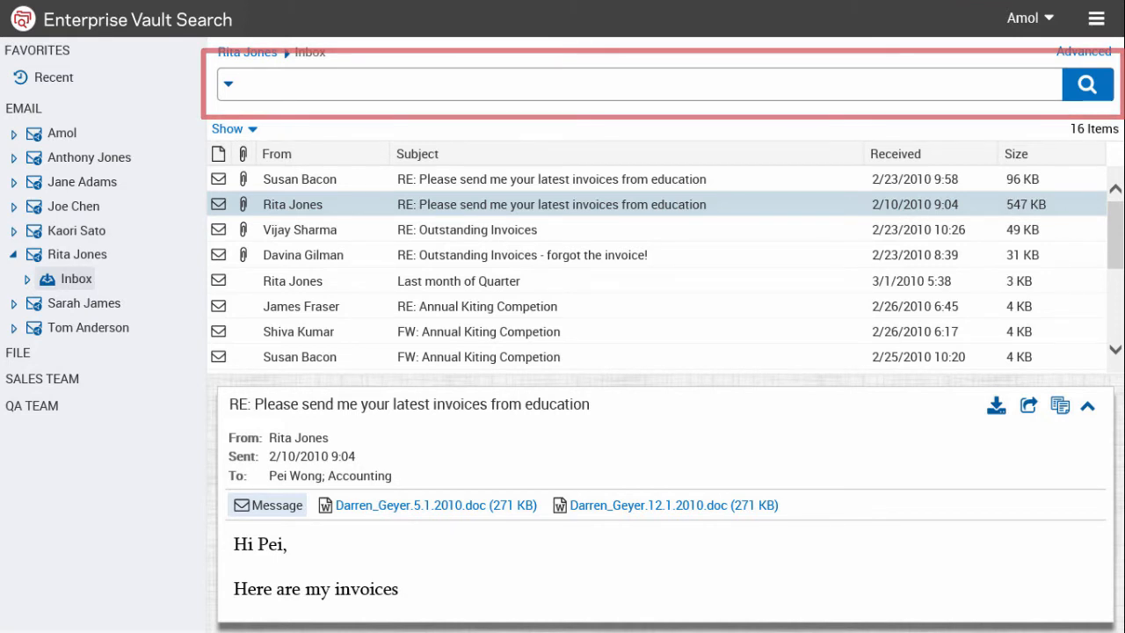
# - Run a keyword search: From the suggested sender, About:invoices, Filetype doc
pyautogui.click(616, 84)
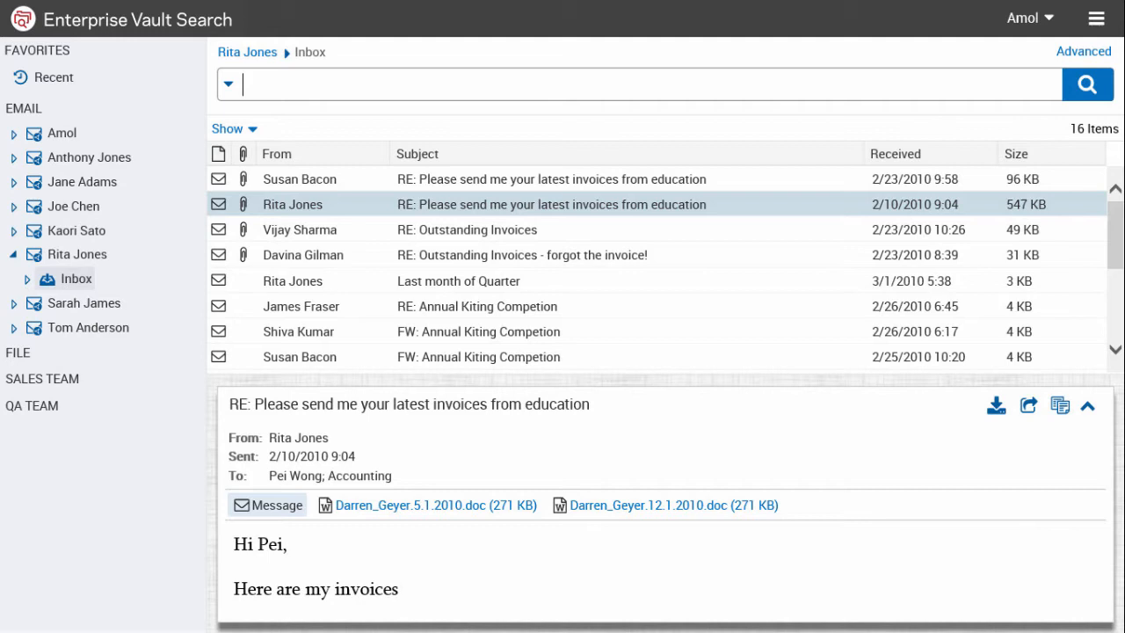
pyautogui.write('From:Susa')
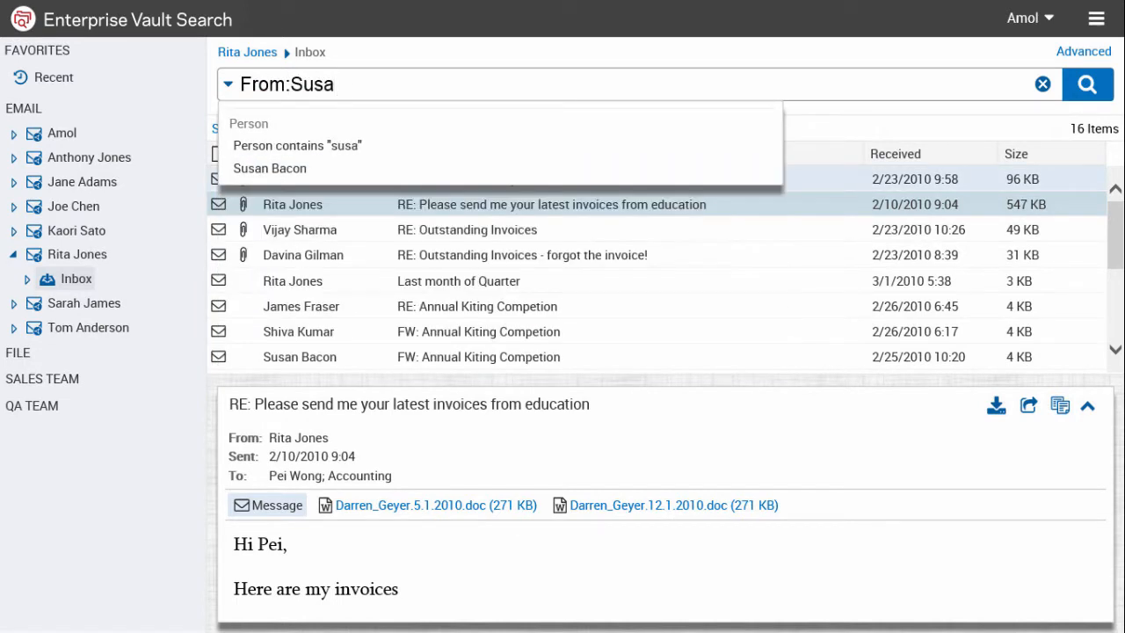
pyautogui.click(269, 168)
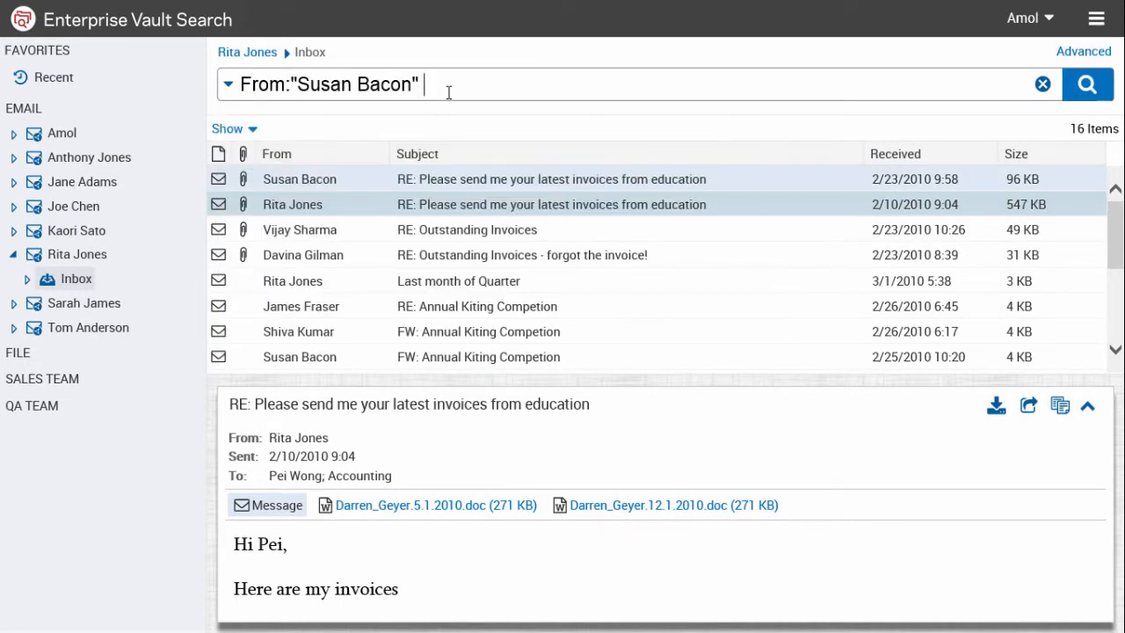
pyautogui.write('About:invoices fi')
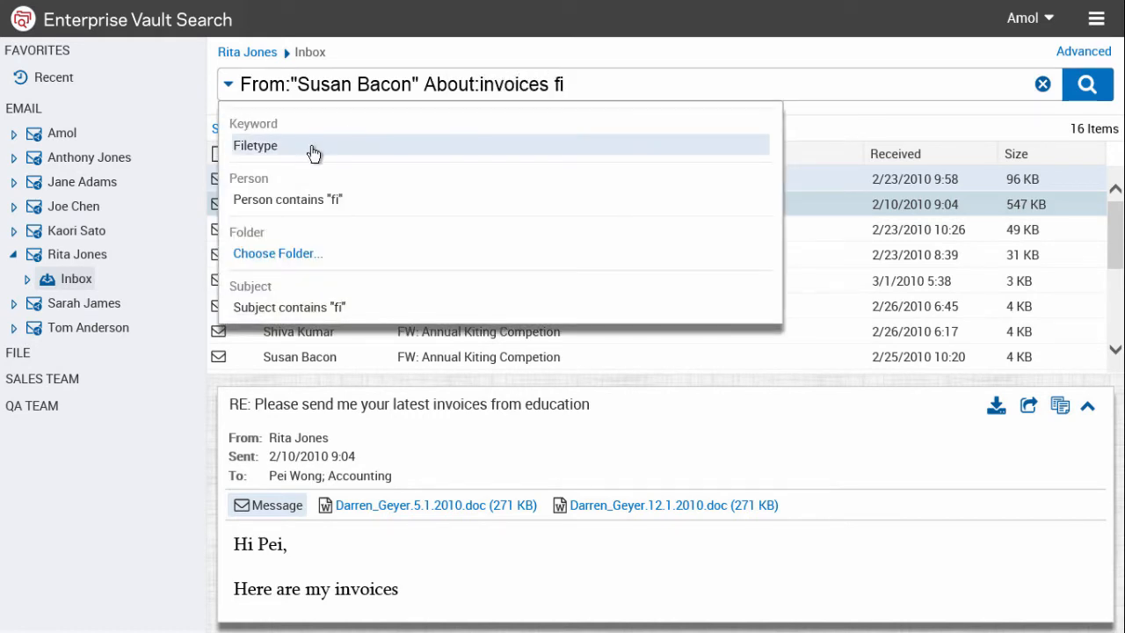
pyautogui.click(256, 145)
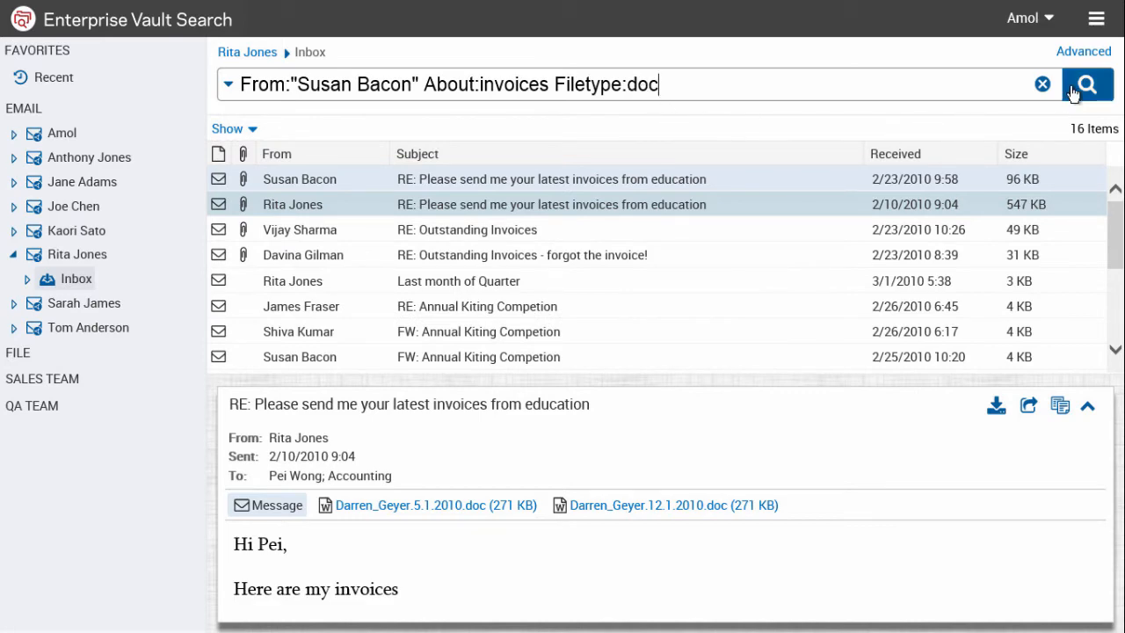
pyautogui.click(1087, 83)
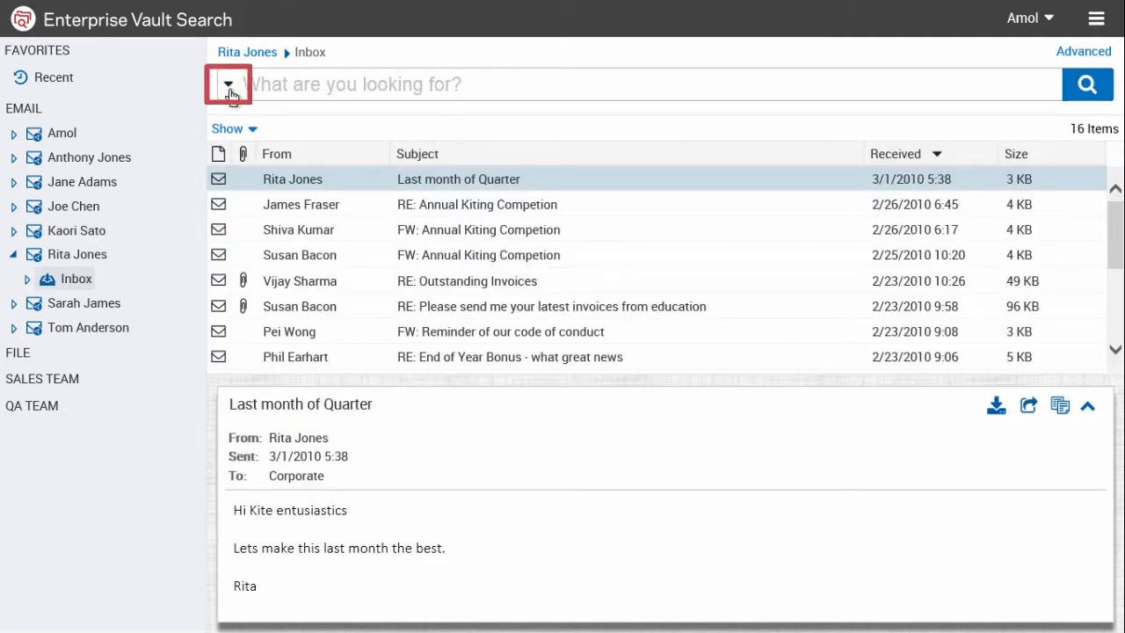
pyautogui.click(228, 84)
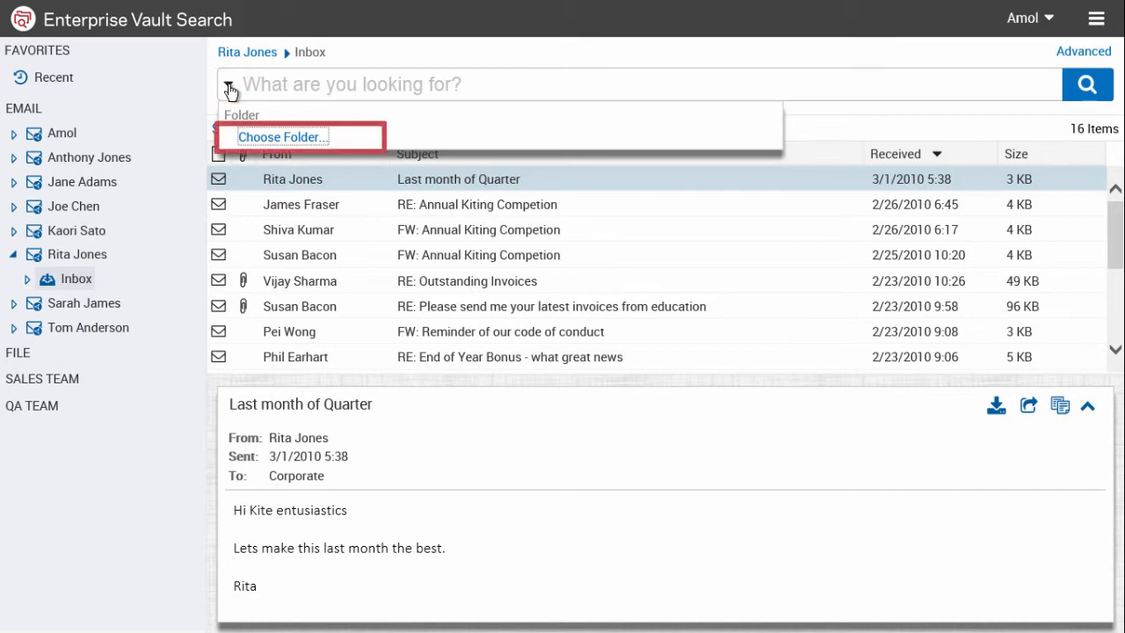
pyautogui.click(280, 136)
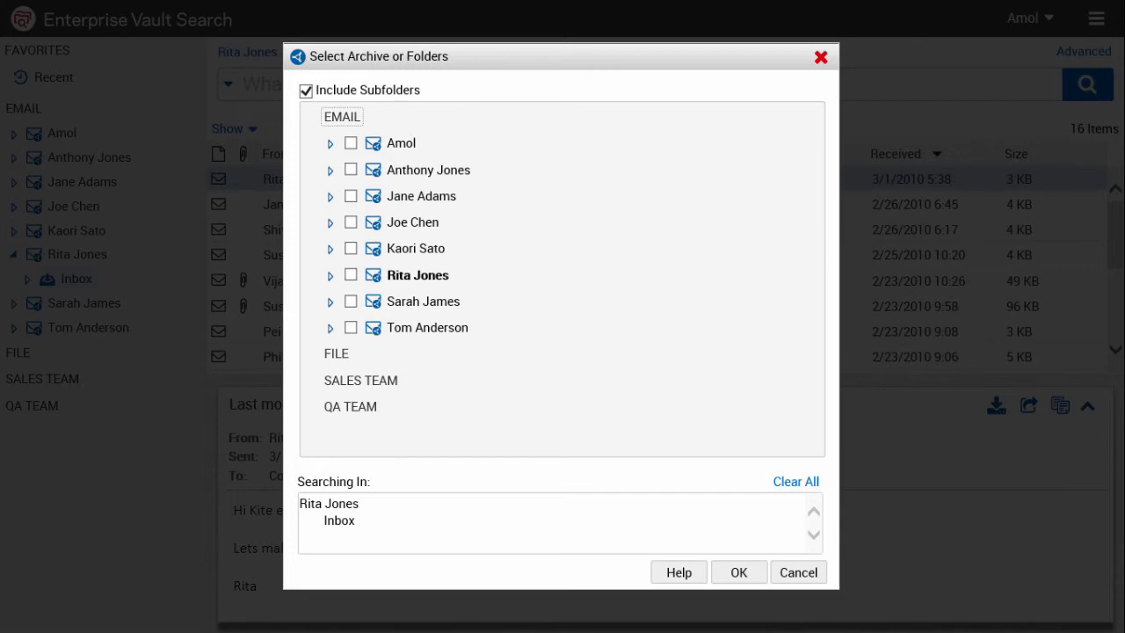
pyautogui.click(738, 573)
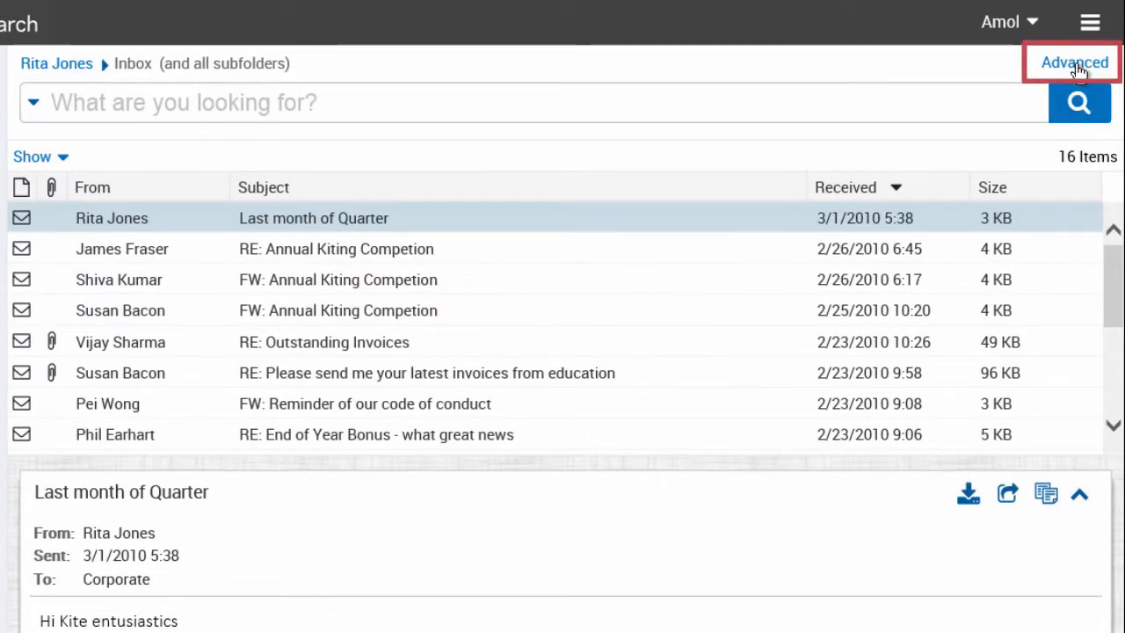
# - Advanced-search From Susan with Attachments set to Document, then reset the criteria
pyautogui.click(1074, 63)
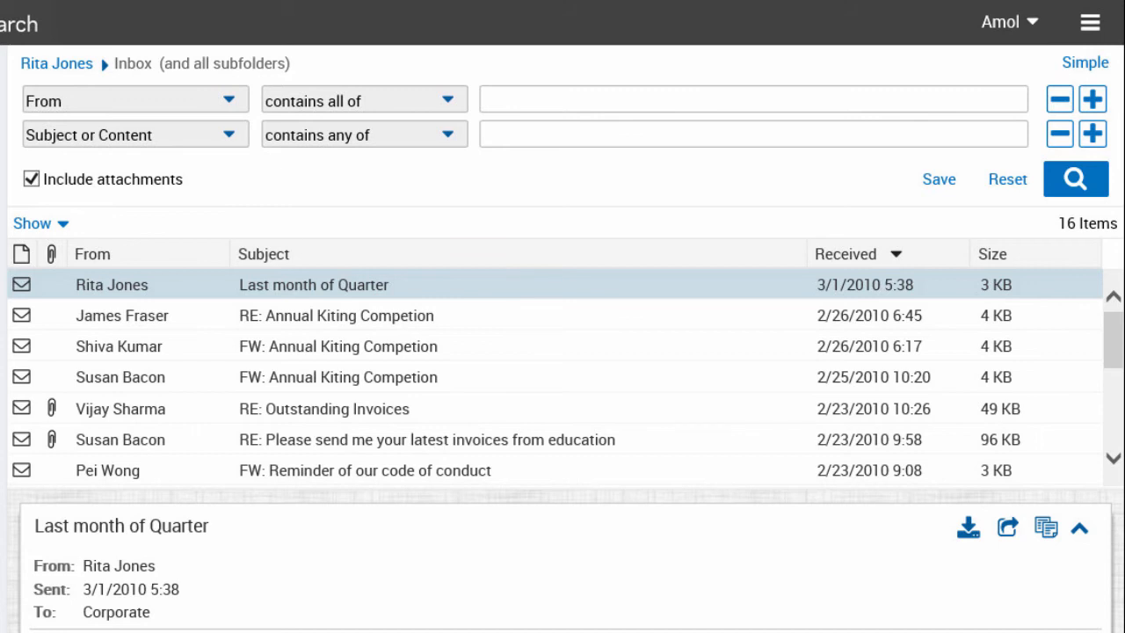
pyautogui.write('Susan')
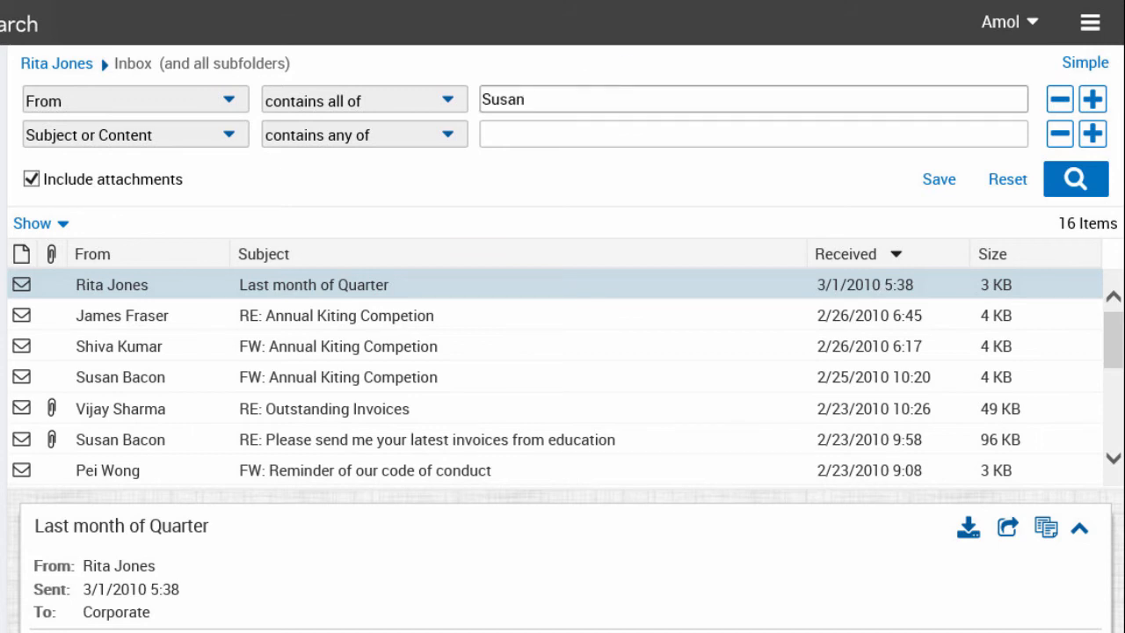
pyautogui.click(135, 134)
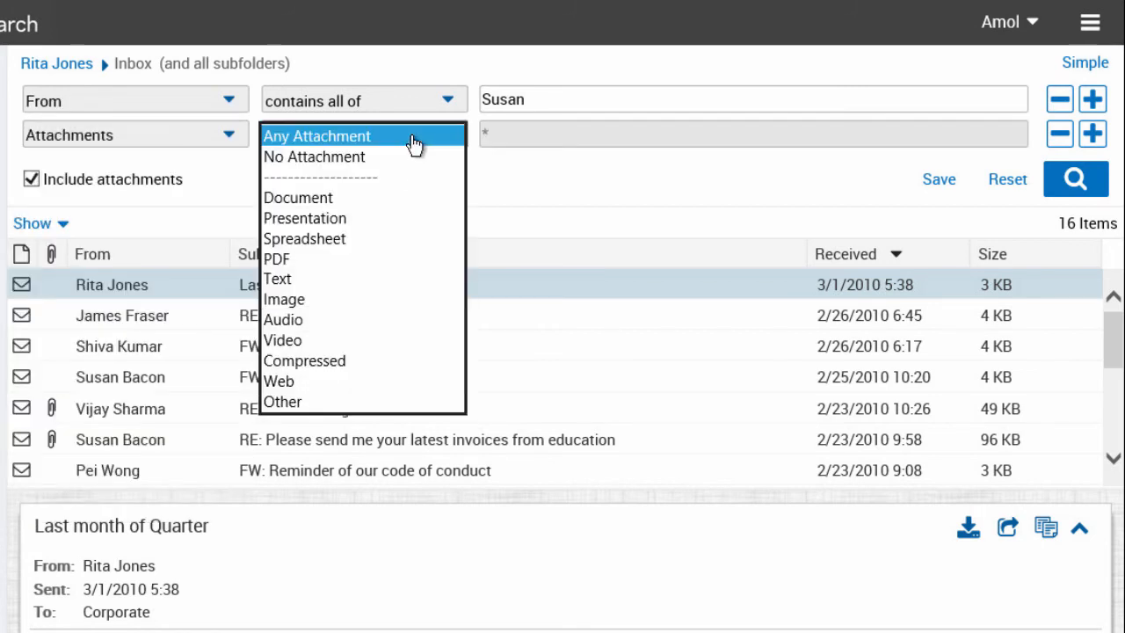
pyautogui.click(298, 197)
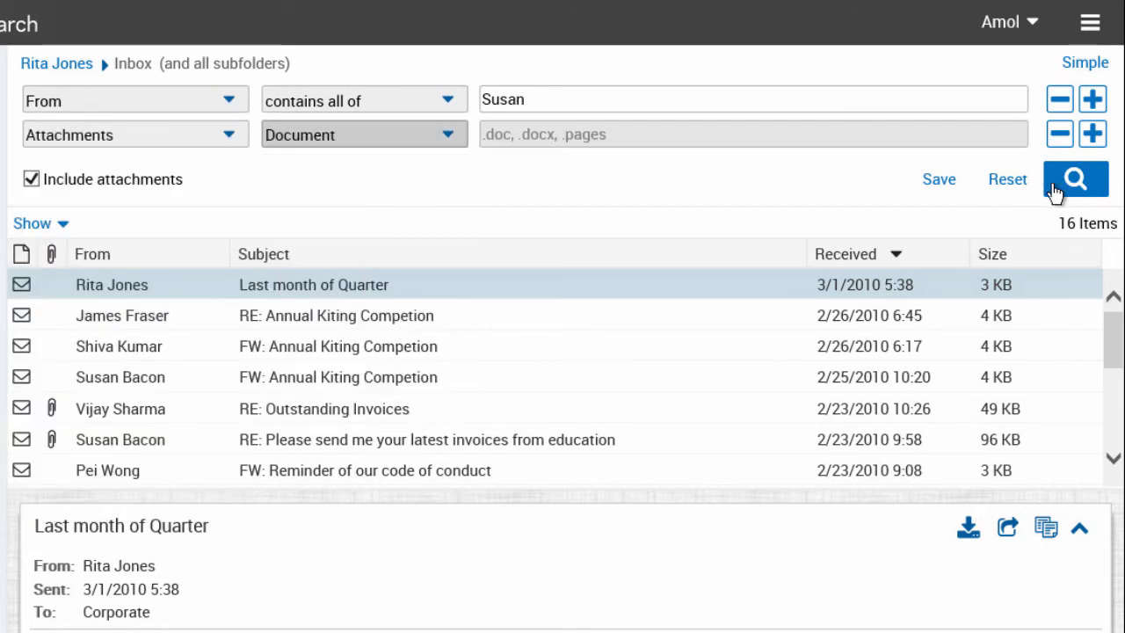
pyautogui.click(1077, 180)
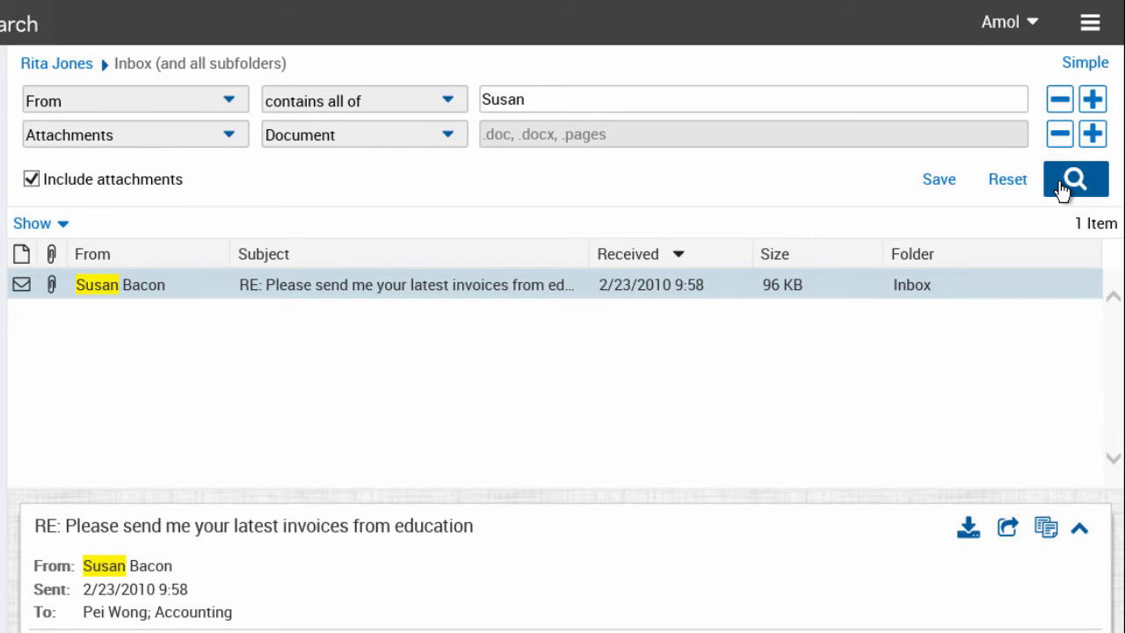
pyautogui.click(1007, 179)
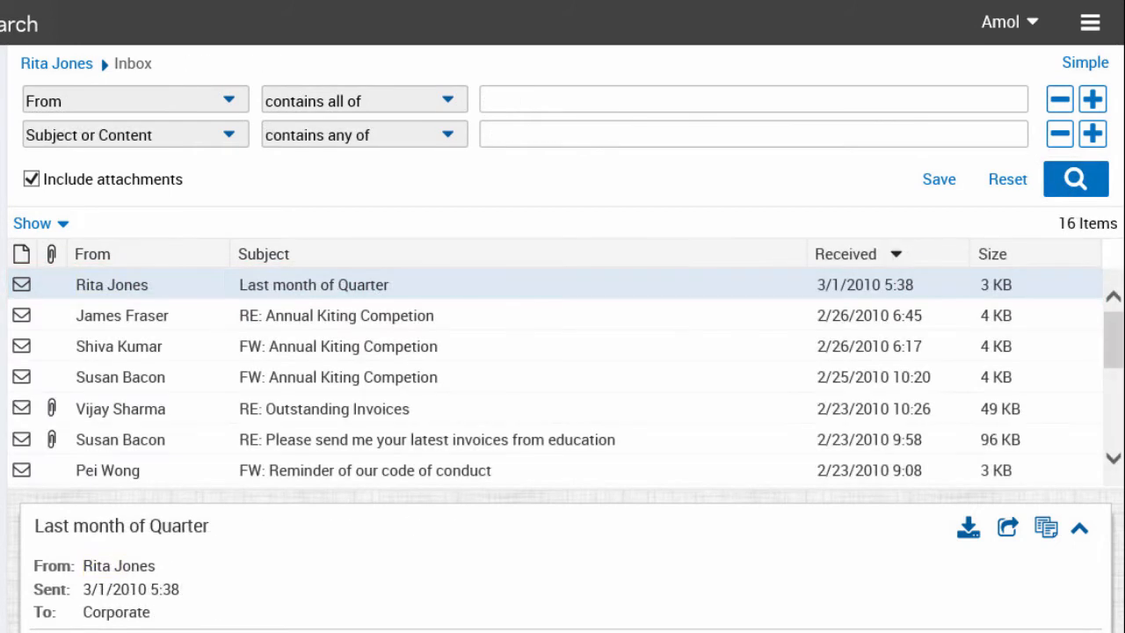
# - Review the results list's Columns > Customize Columns settings and close them unchanged
pyautogui.rightClick(313, 284)
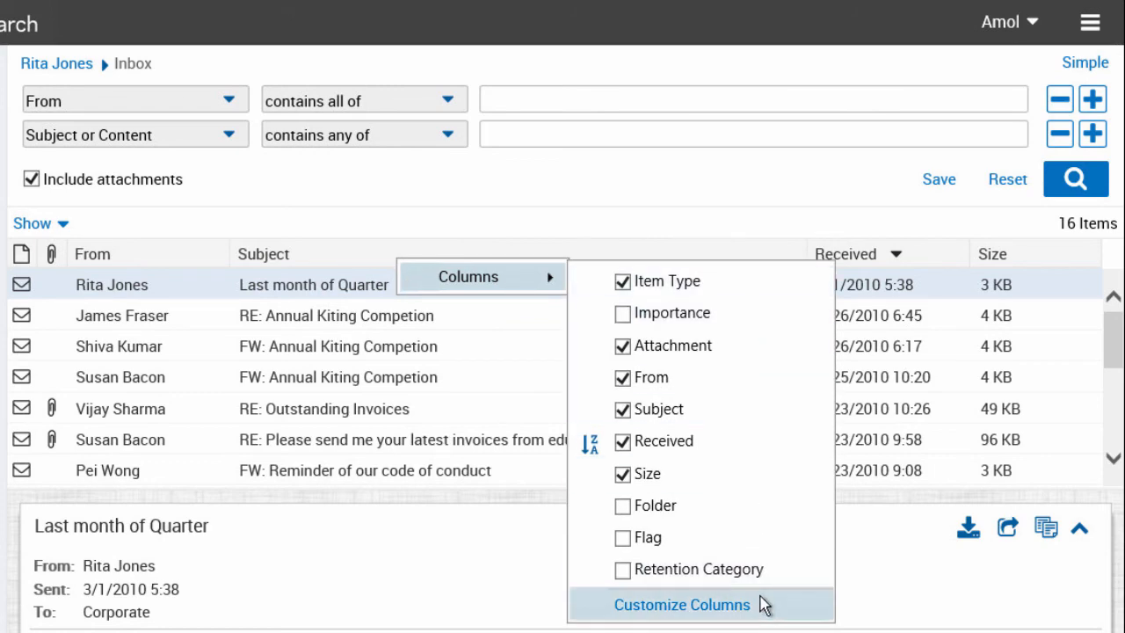
pyautogui.click(682, 605)
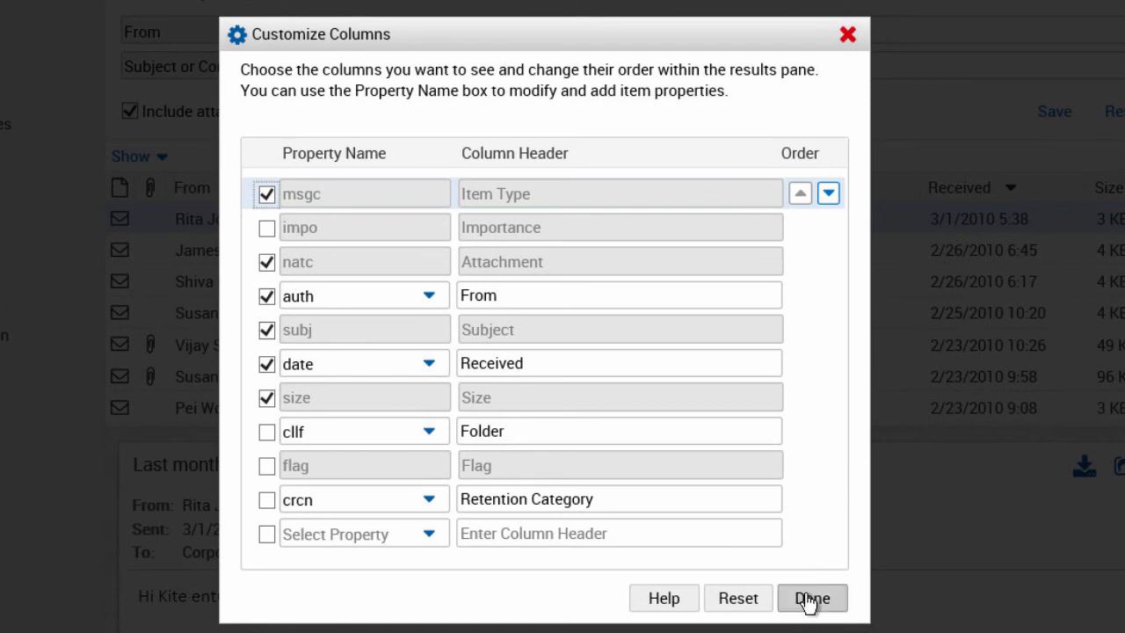
pyautogui.click(811, 598)
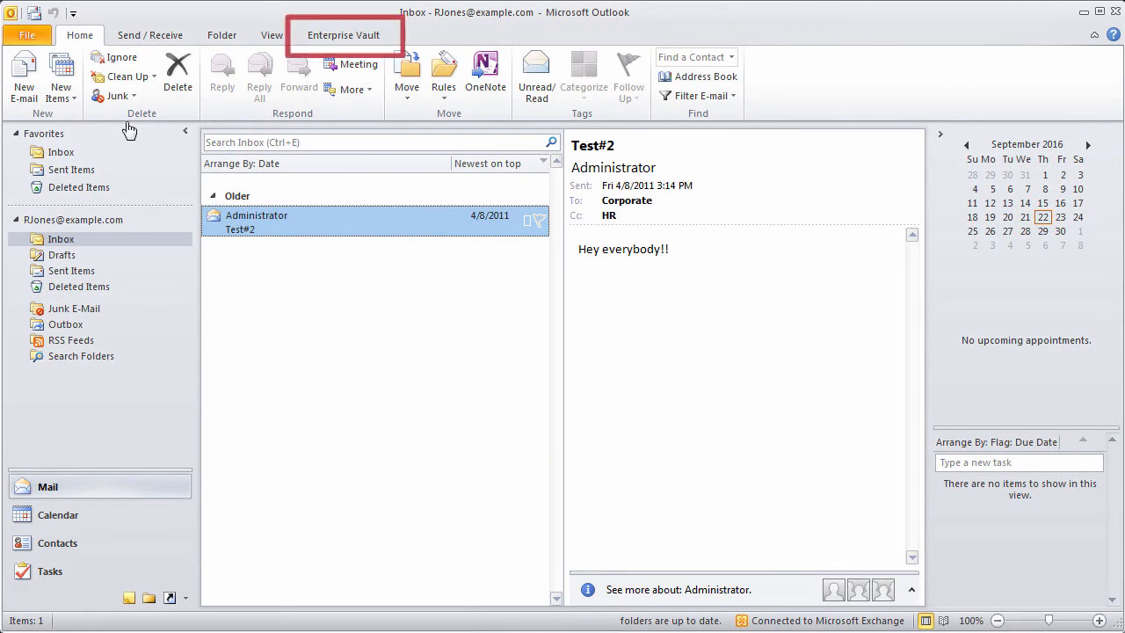